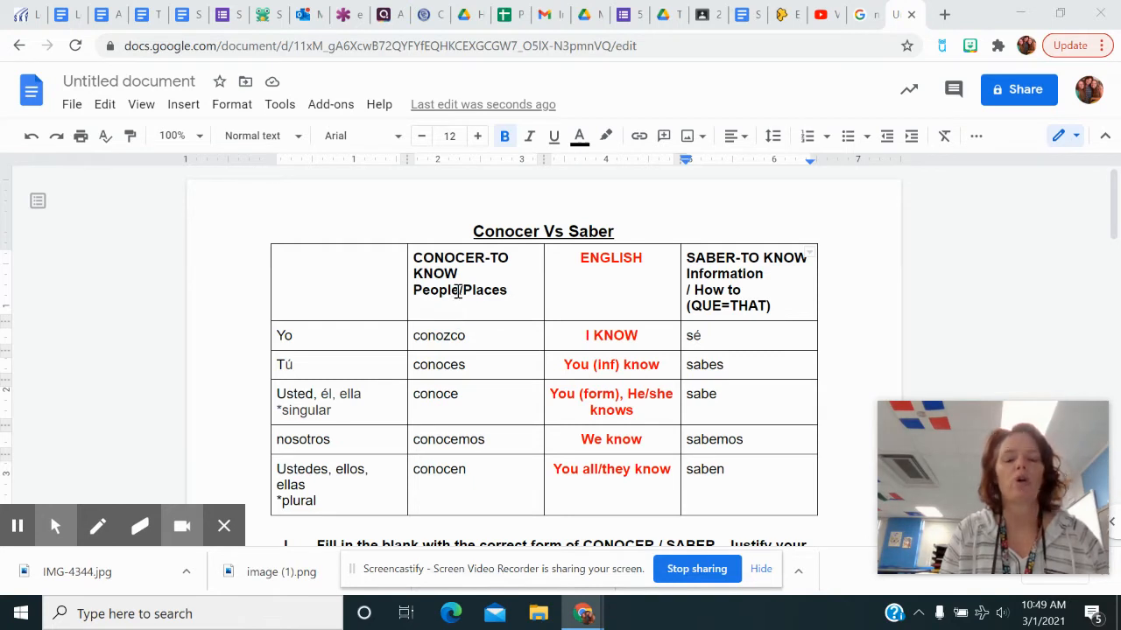
Place the cursor between People and Places in the CONOCER header to add spaced slash.
click(471, 289)
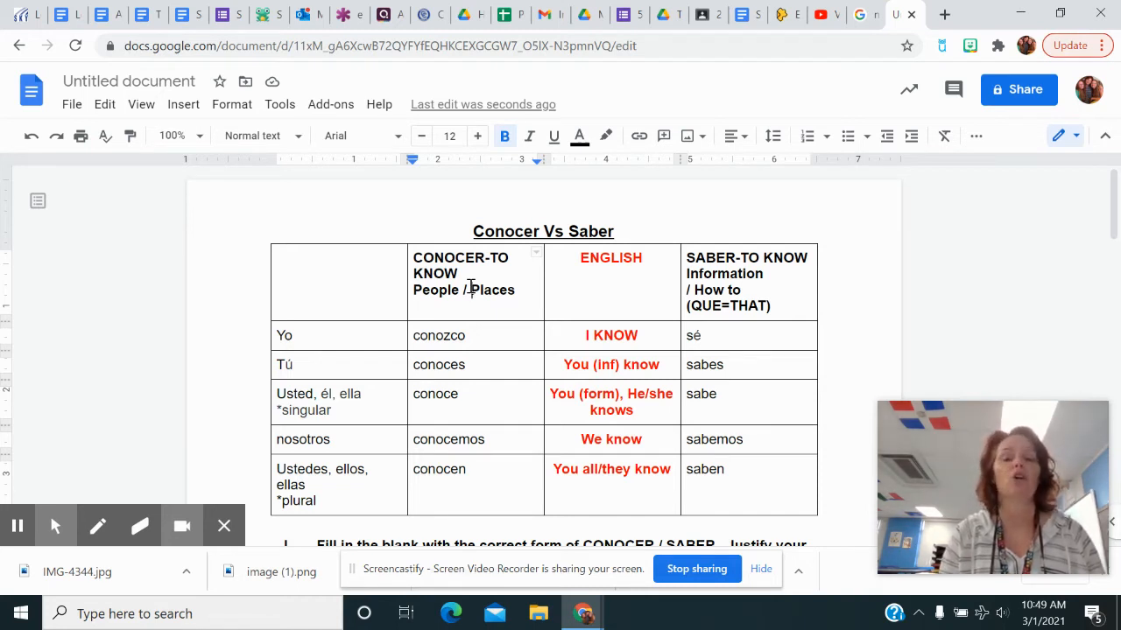
mouse_move(792, 280)
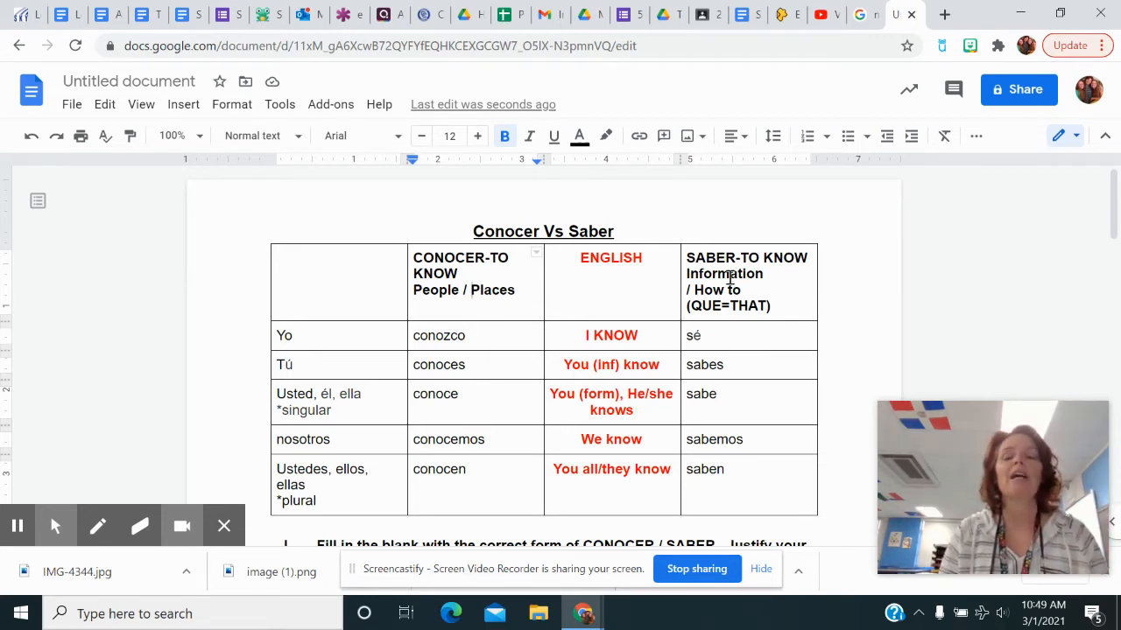
mouse_move(712, 321)
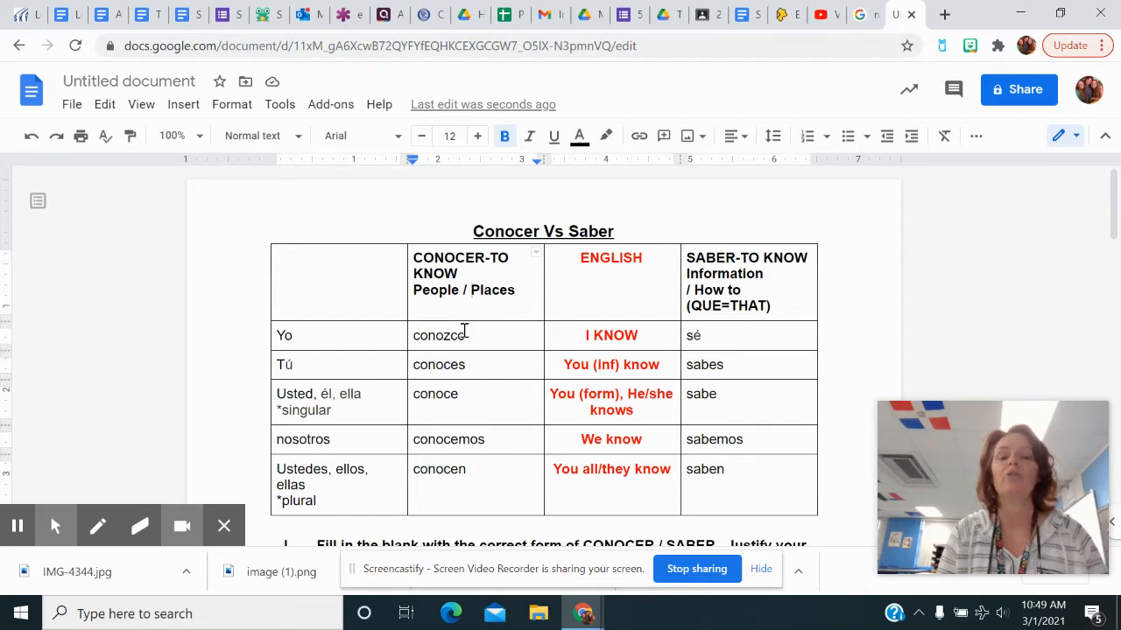
mouse_move(405, 322)
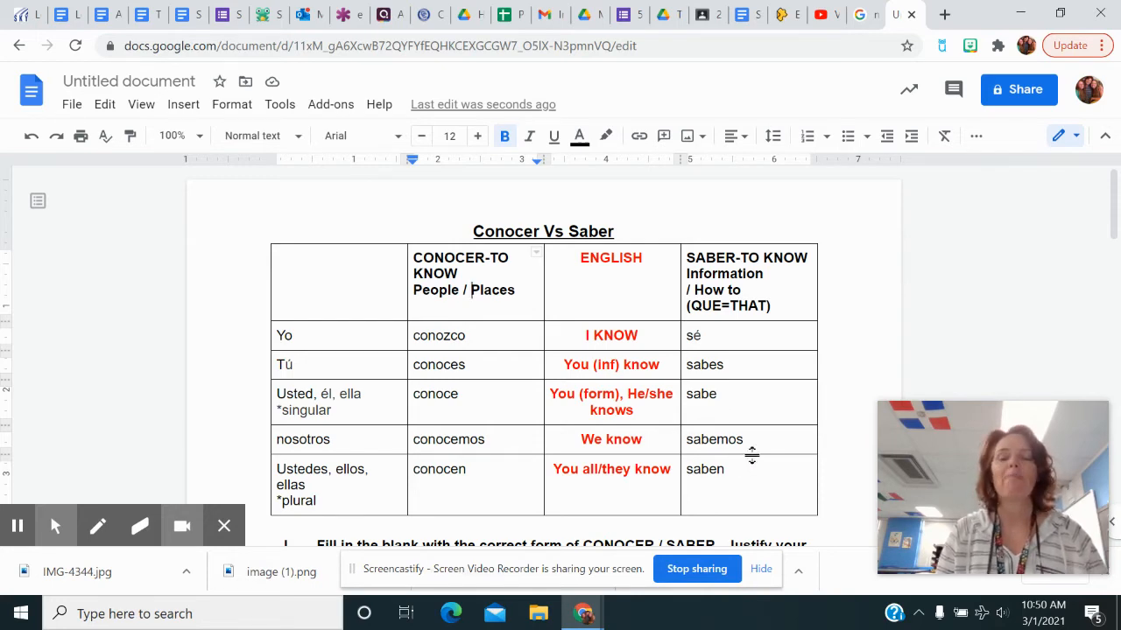
scroll(down, 3)
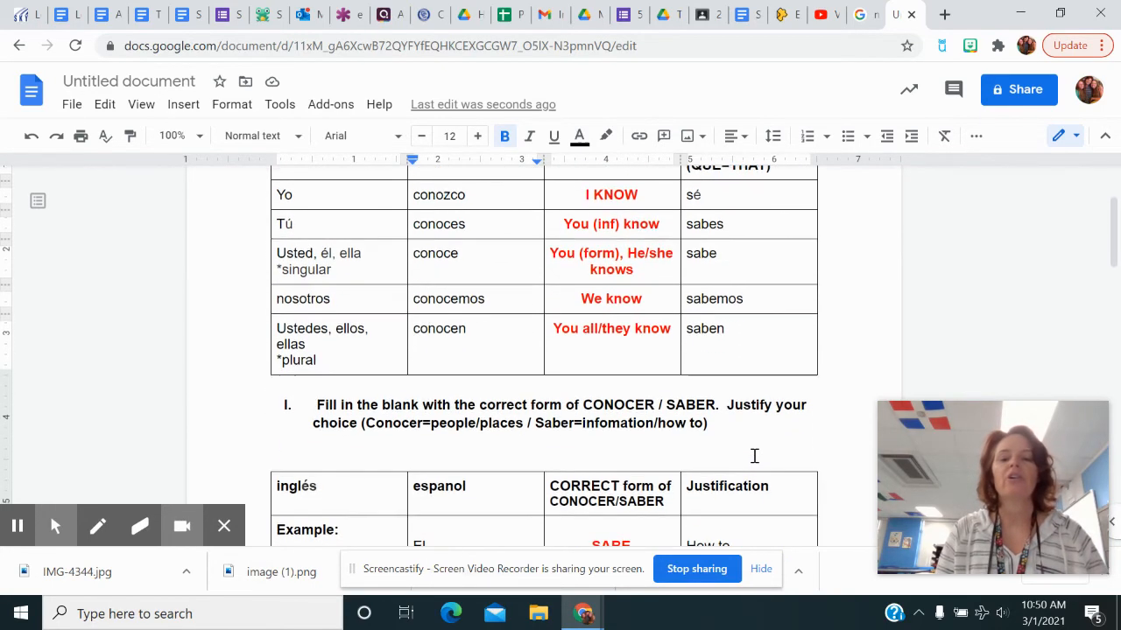
scroll(down, 3)
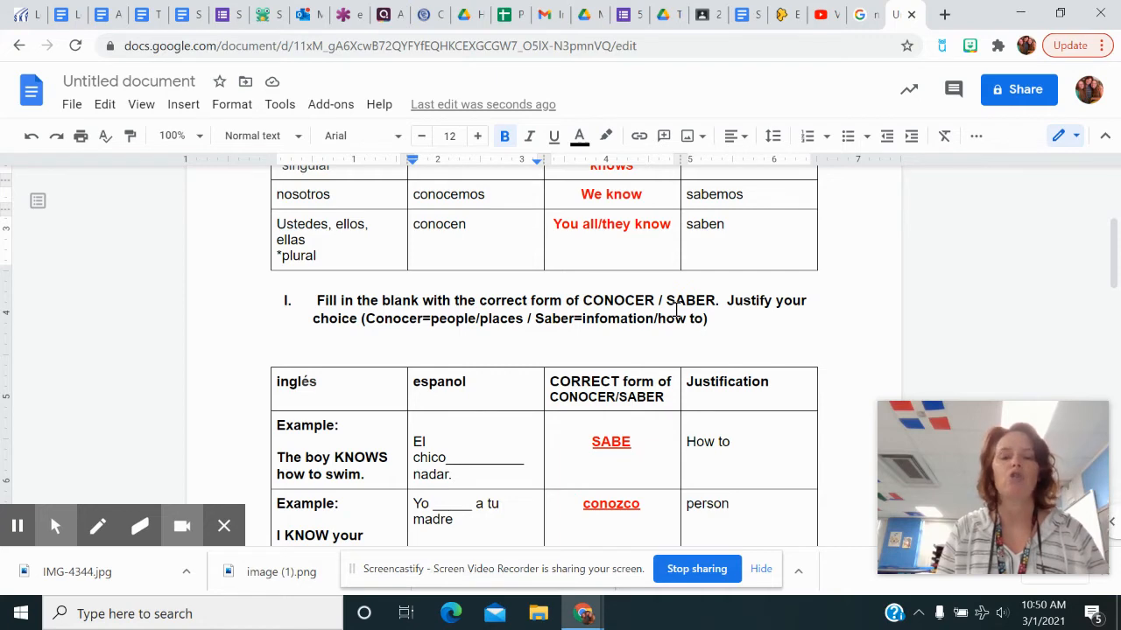
scroll(up, 3)
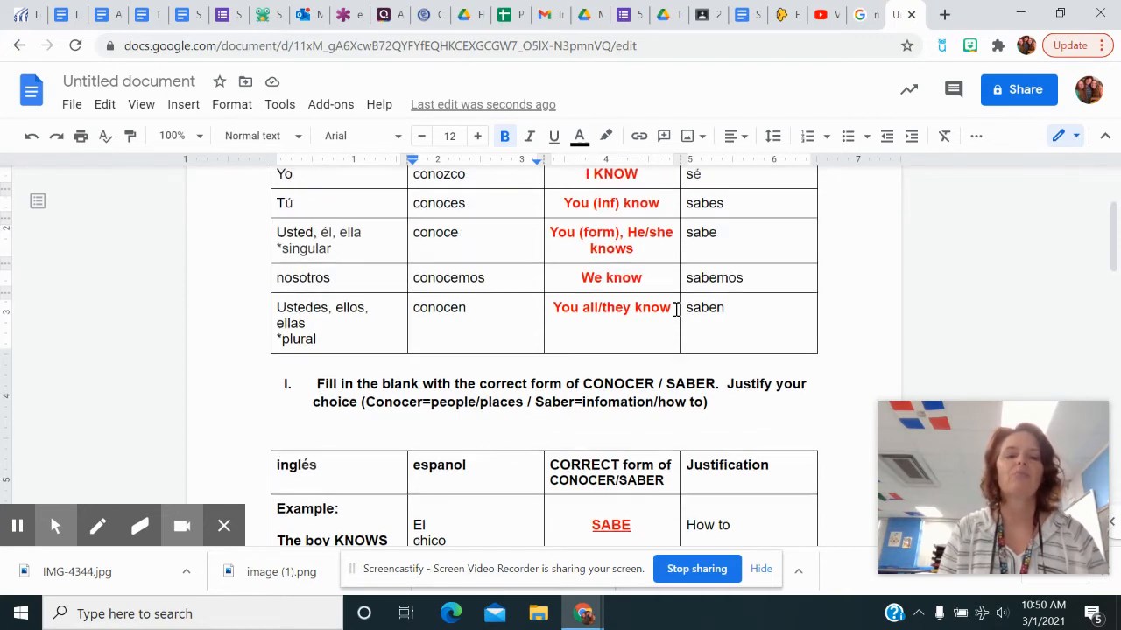
scroll(down, 3)
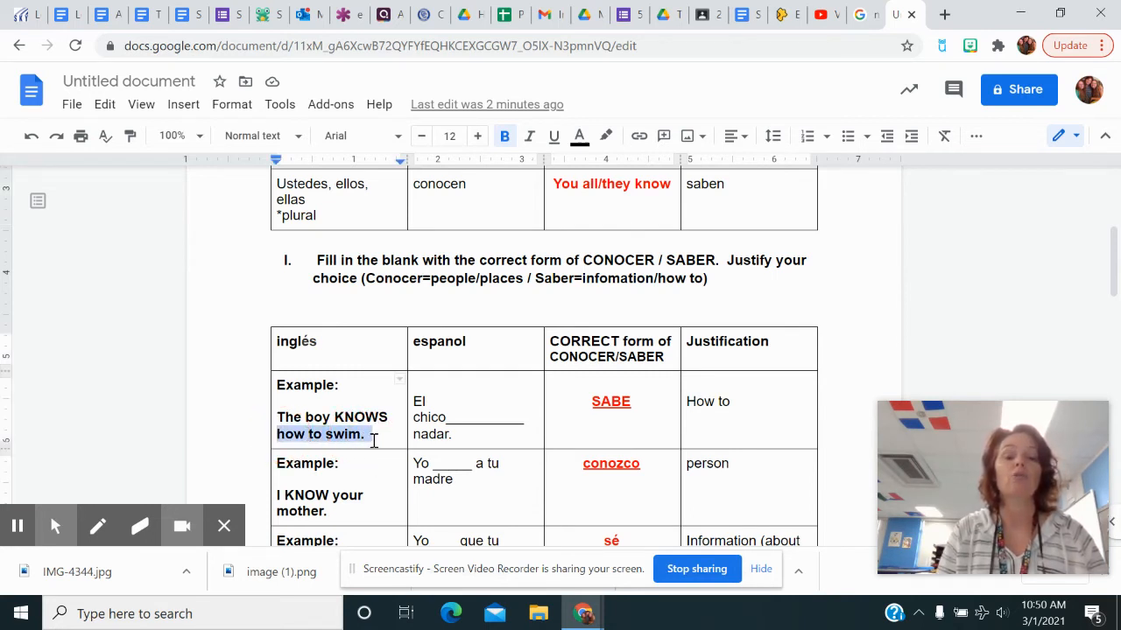
scroll(up, 3)
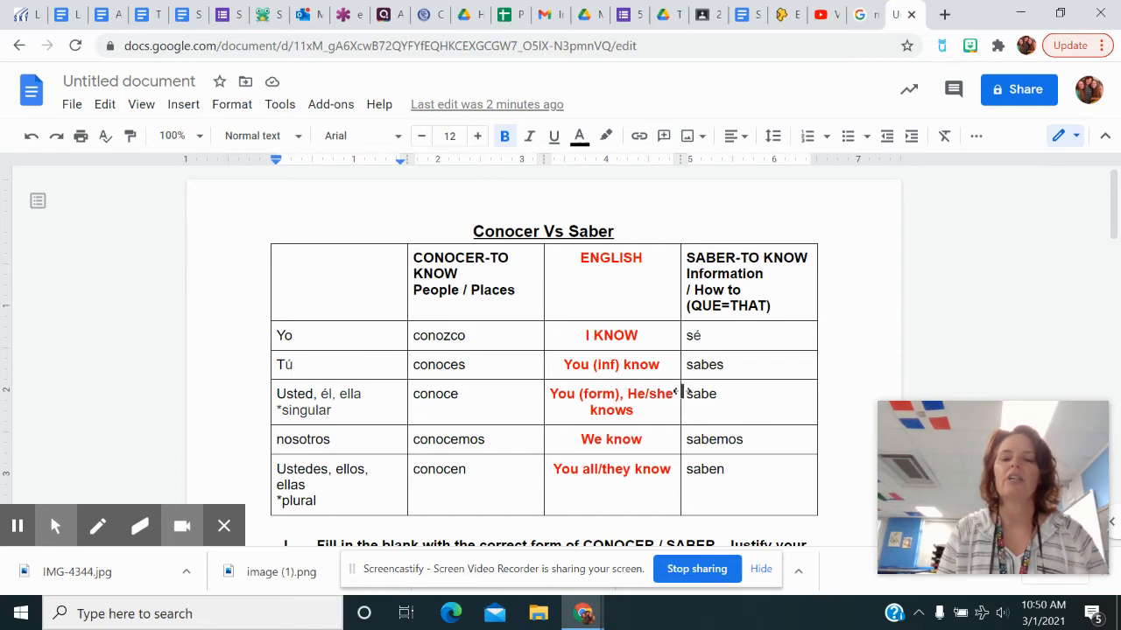
scroll(down, 3)
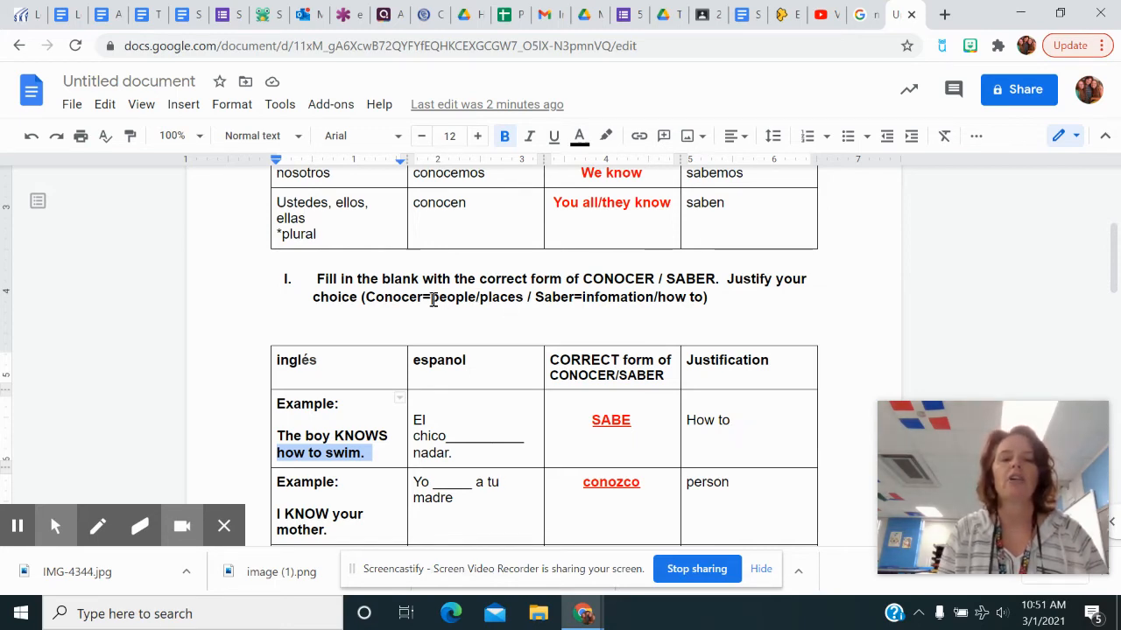
Color the directions' keywords 'people/places' and 'infomation/how to' red.
double_click(475, 297)
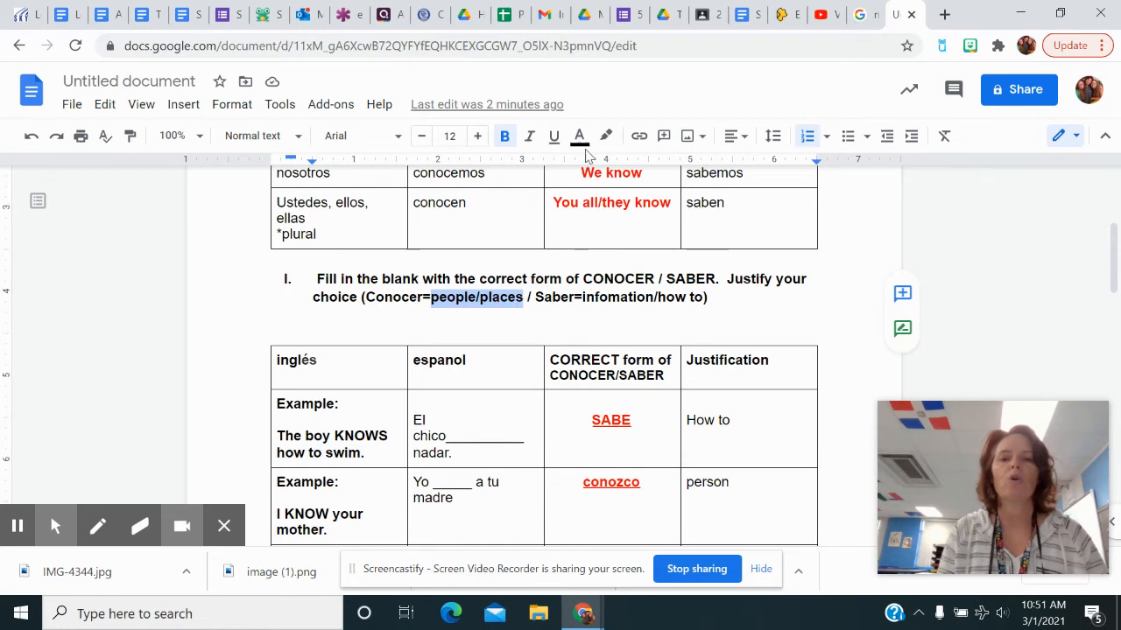
click(611, 182)
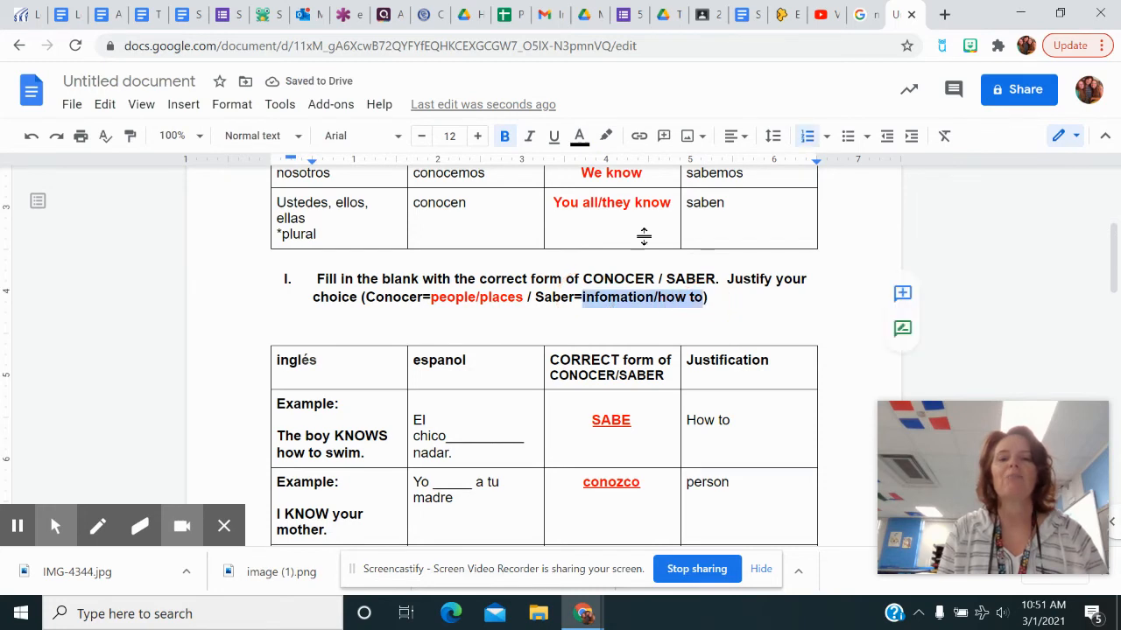
click(578, 136)
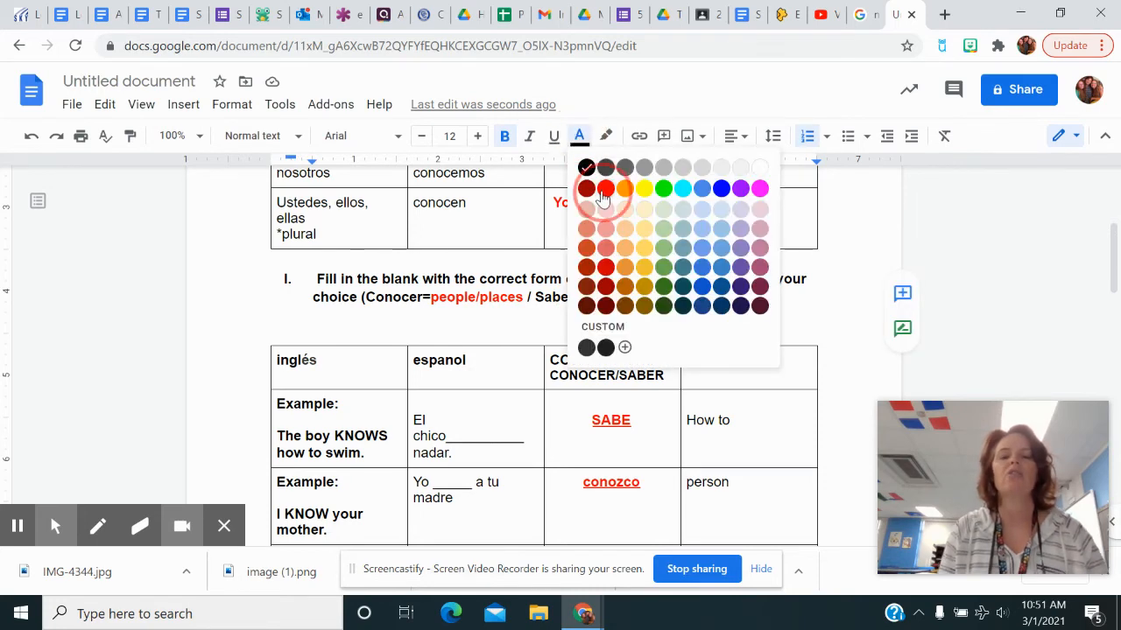
click(587, 188)
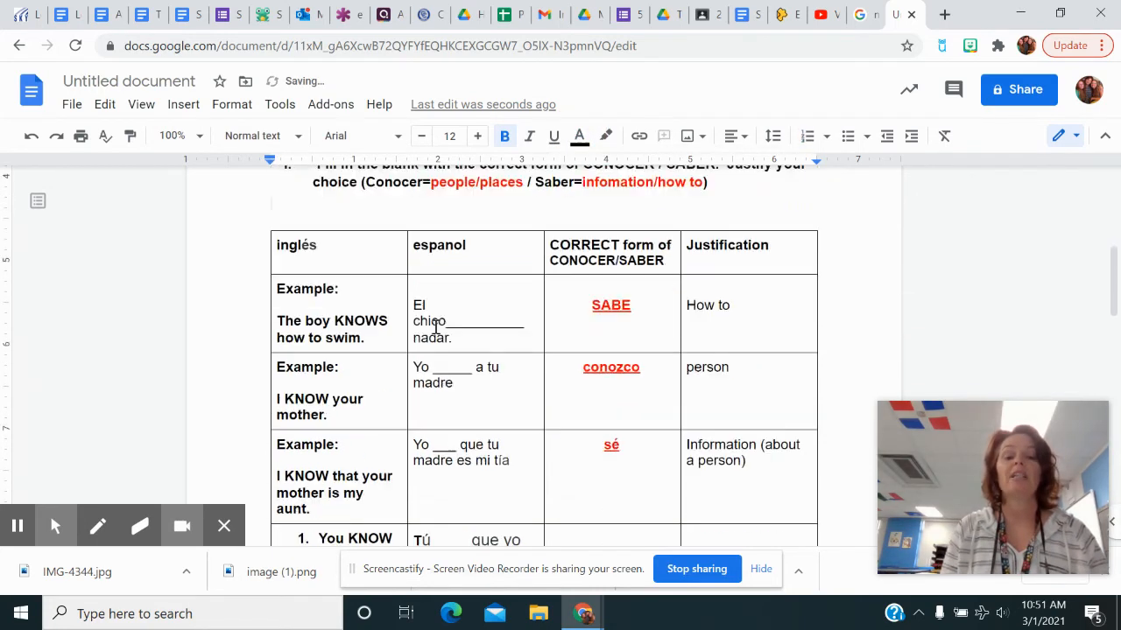
scroll(down, 3)
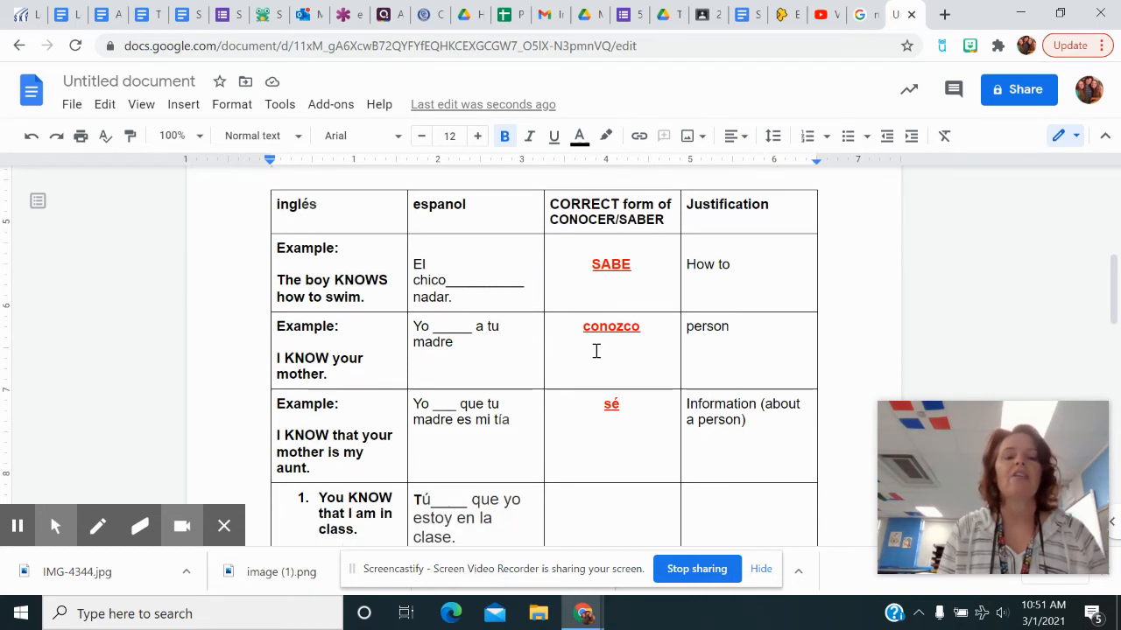
scroll(down, 3)
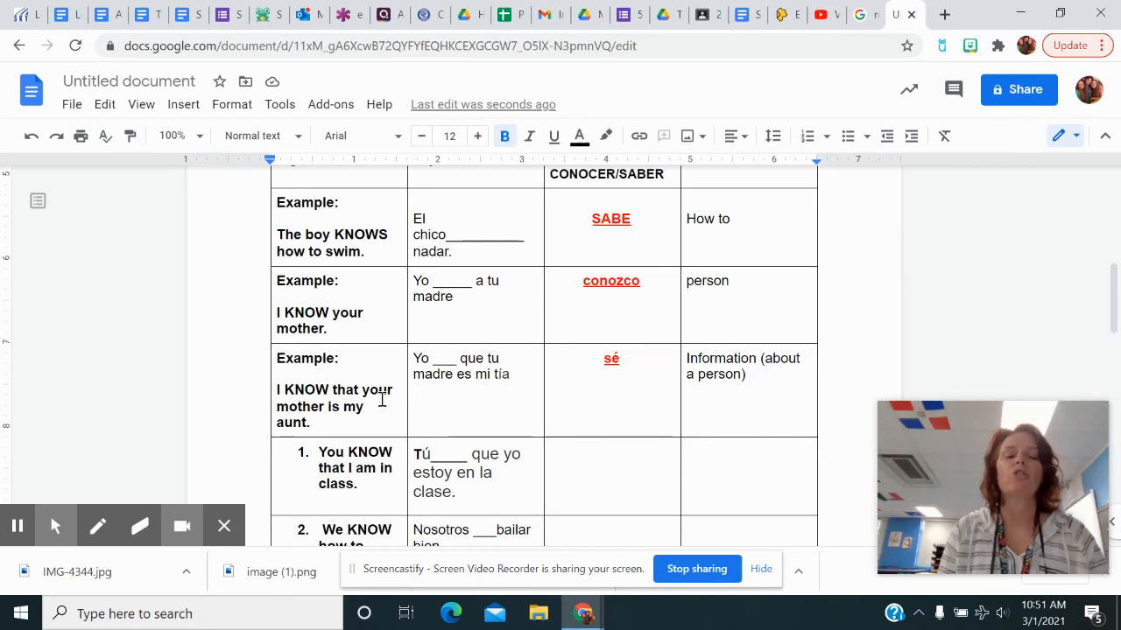
mouse_move(375, 409)
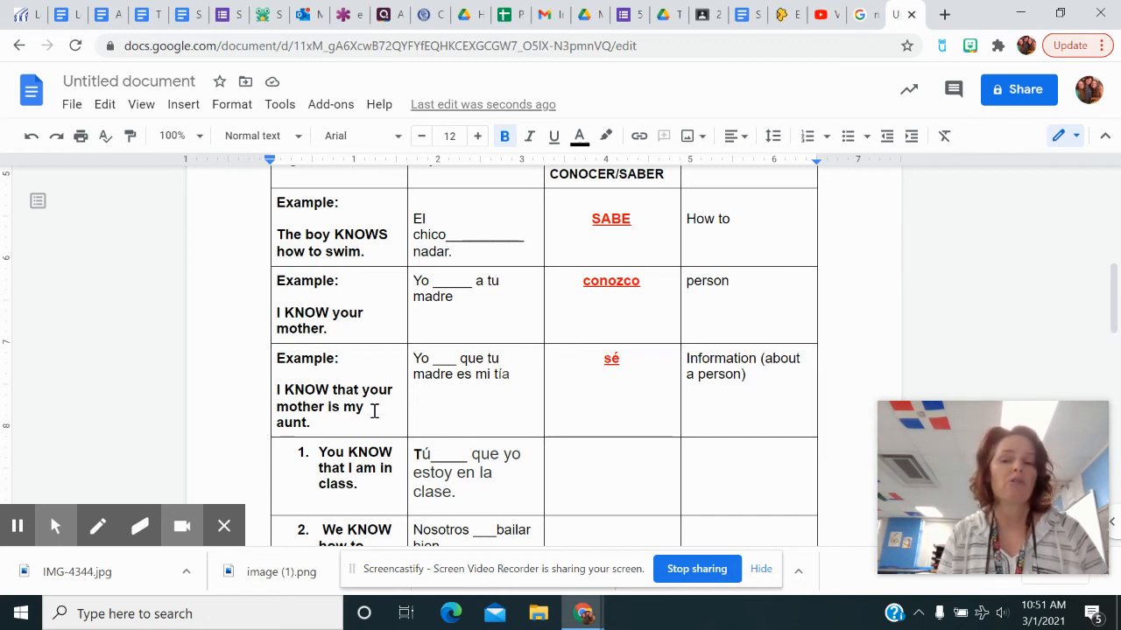
mouse_move(332, 406)
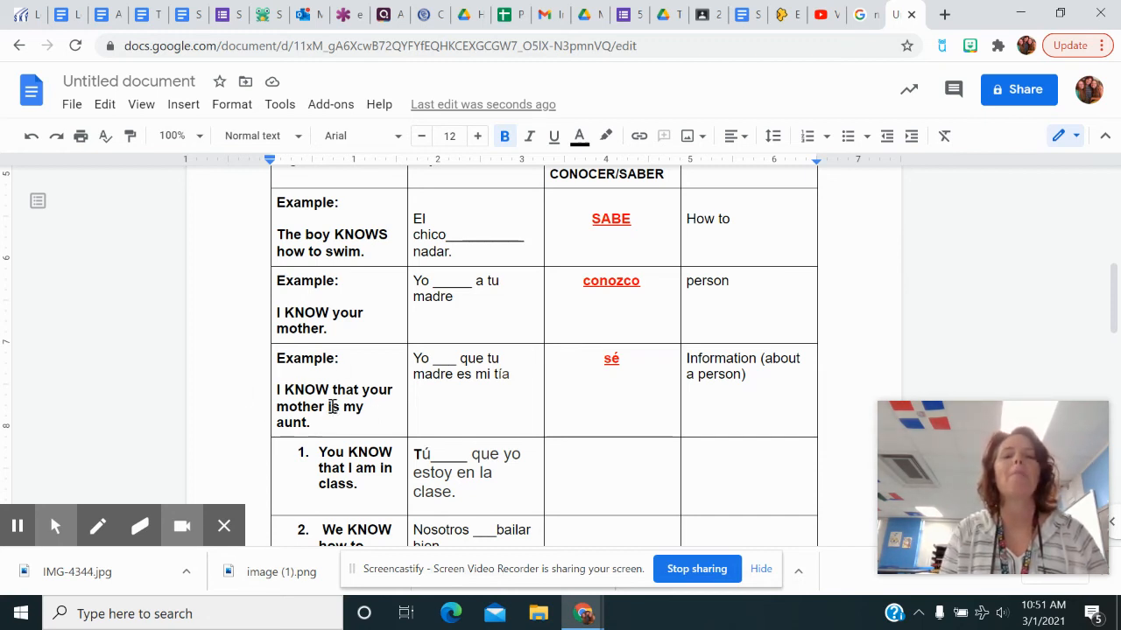
mouse_move(728, 345)
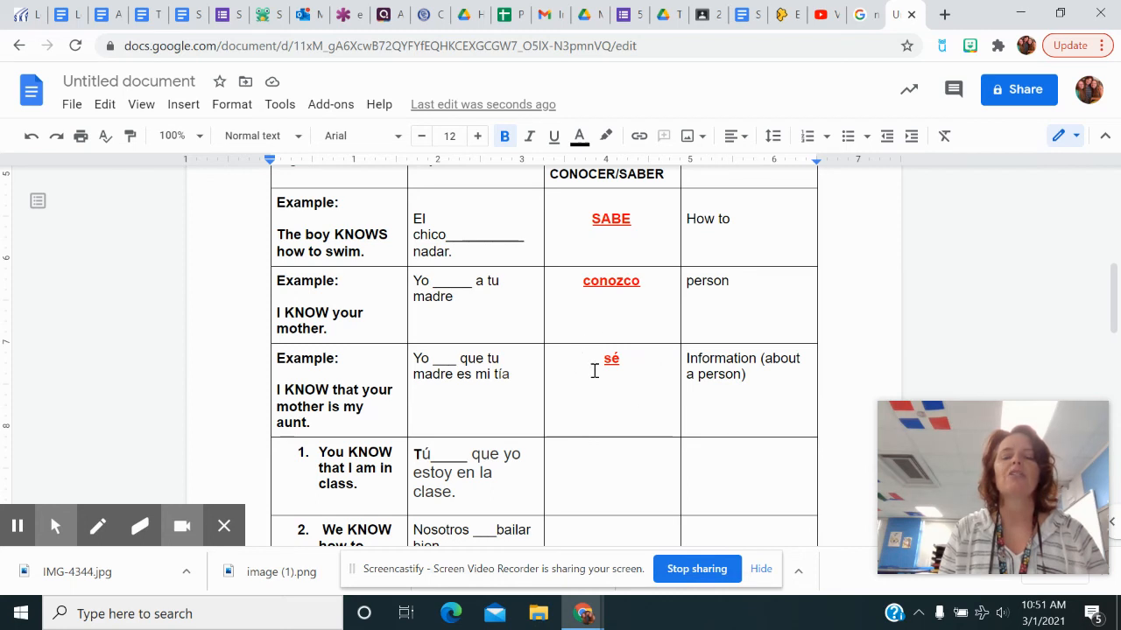
mouse_move(608, 385)
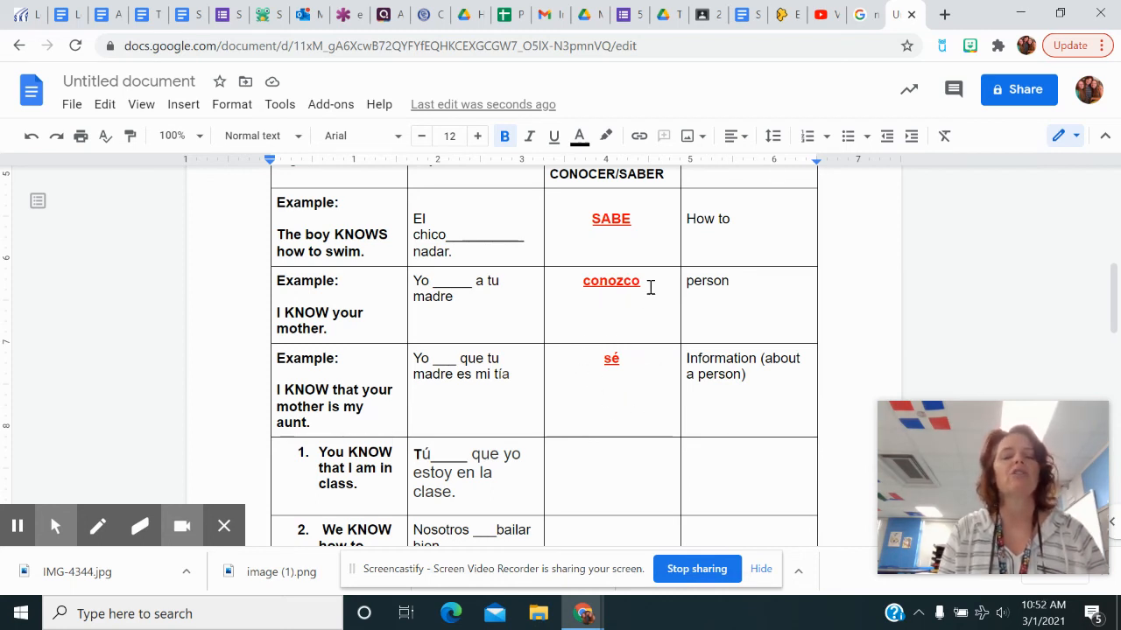
scroll(down, 3)
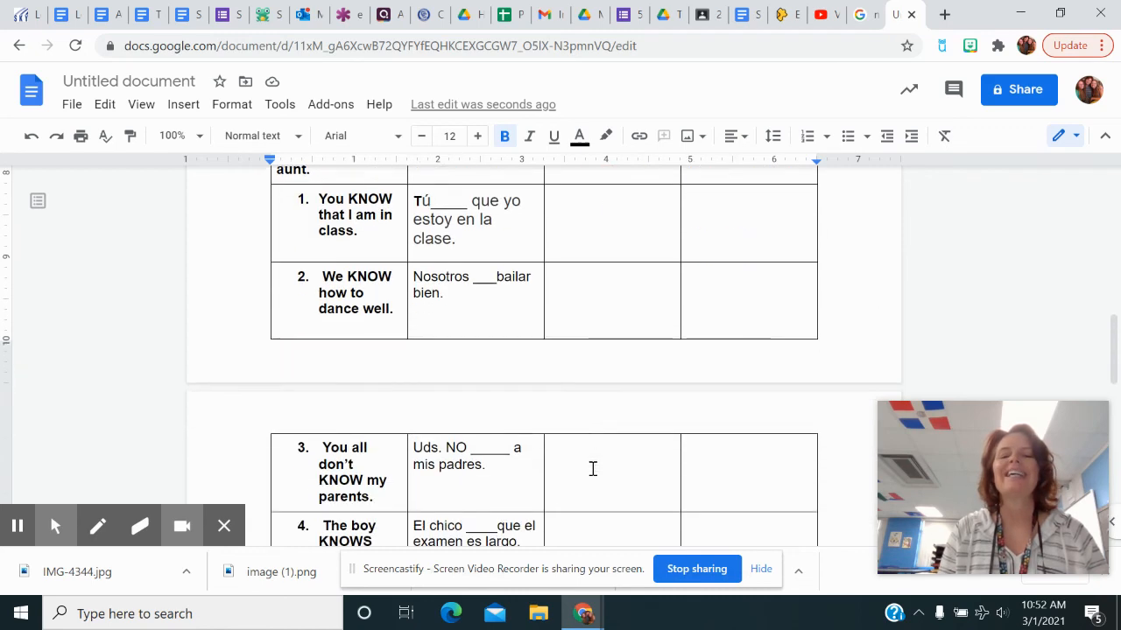
scroll(down, 3)
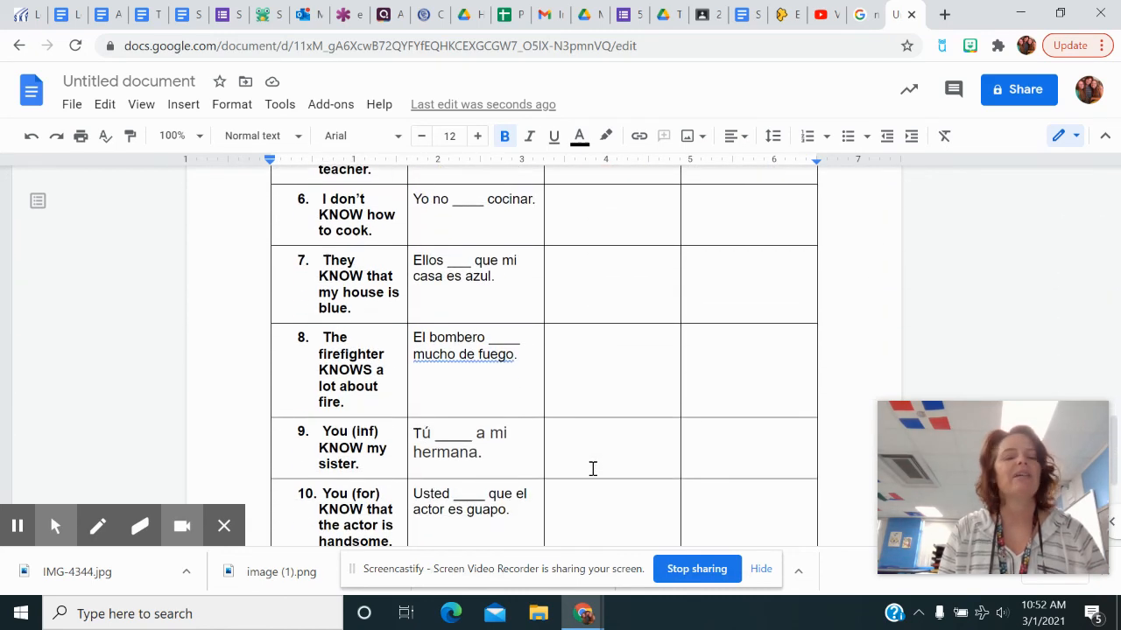
scroll(up, 3)
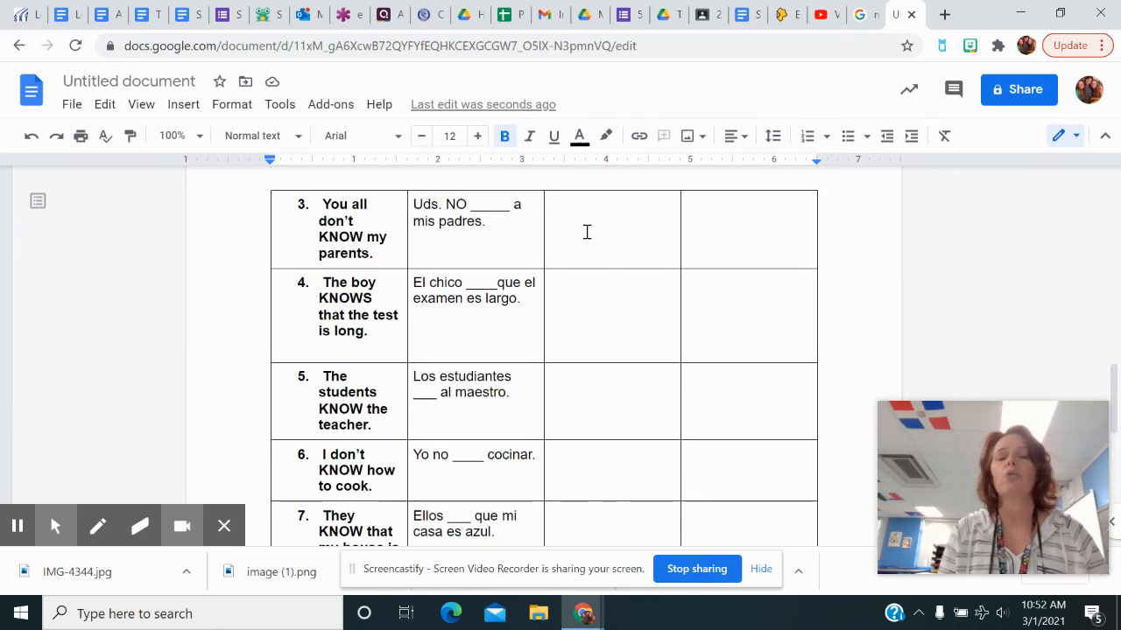
mouse_move(716, 256)
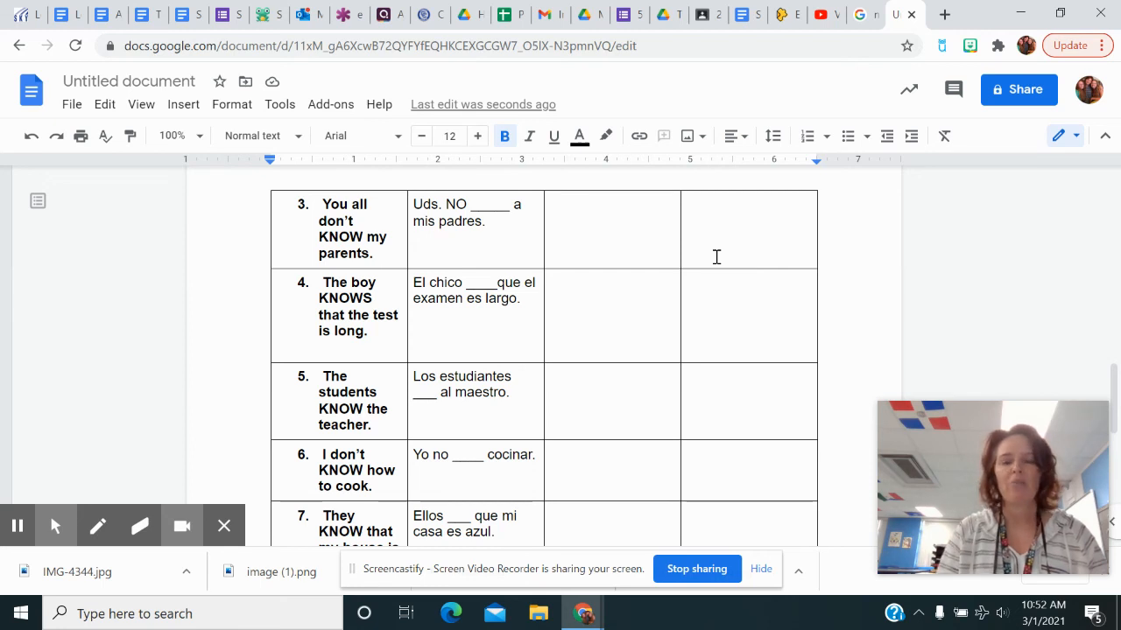
mouse_move(786, 398)
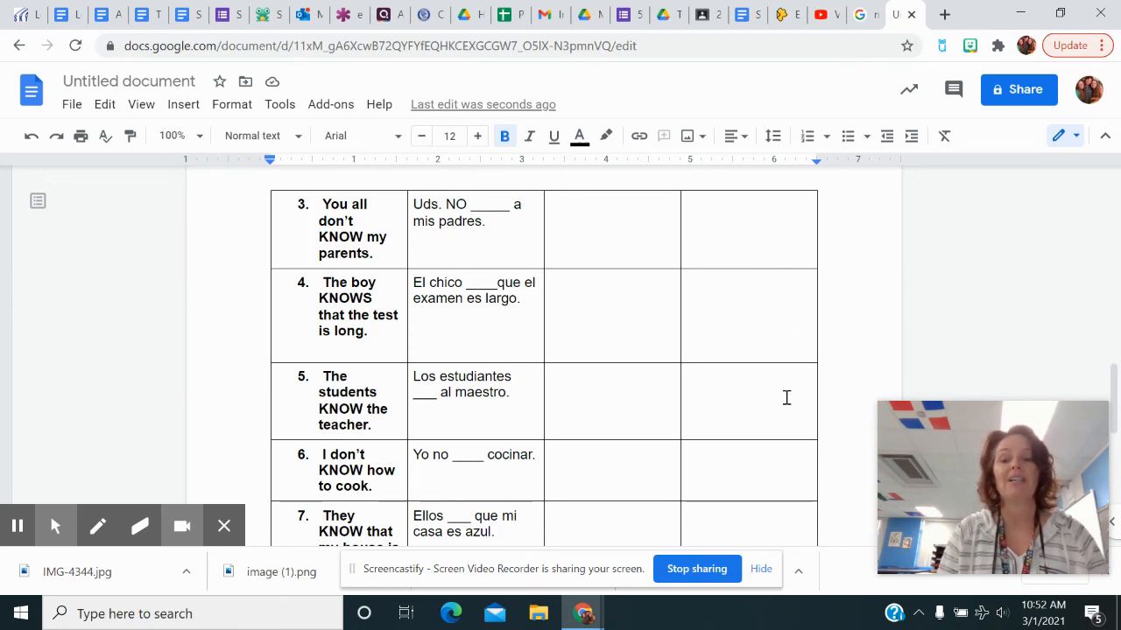